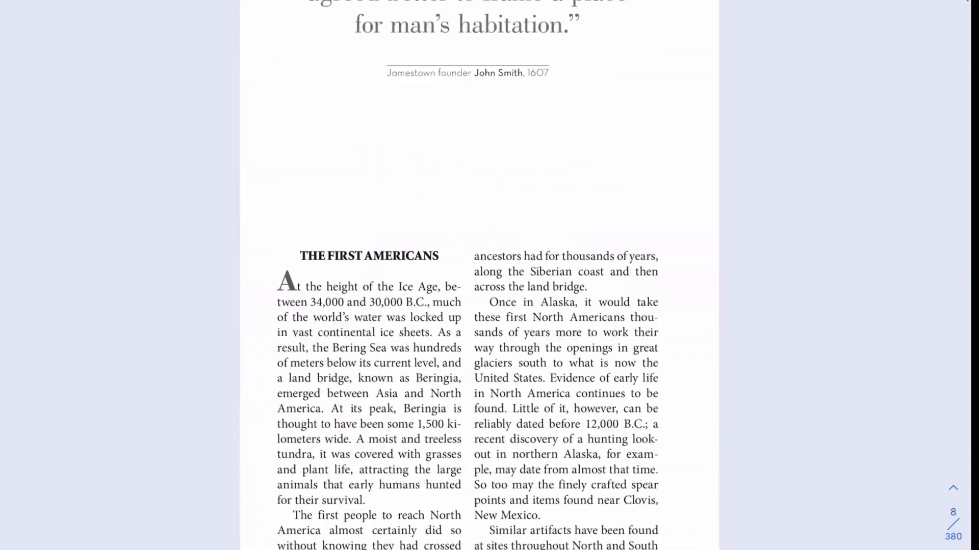
Scroll through the finished deck to preview the Jamestown timeline and Massachusetts cards
{"action": "left_click", "coordinate": [422, 14]}
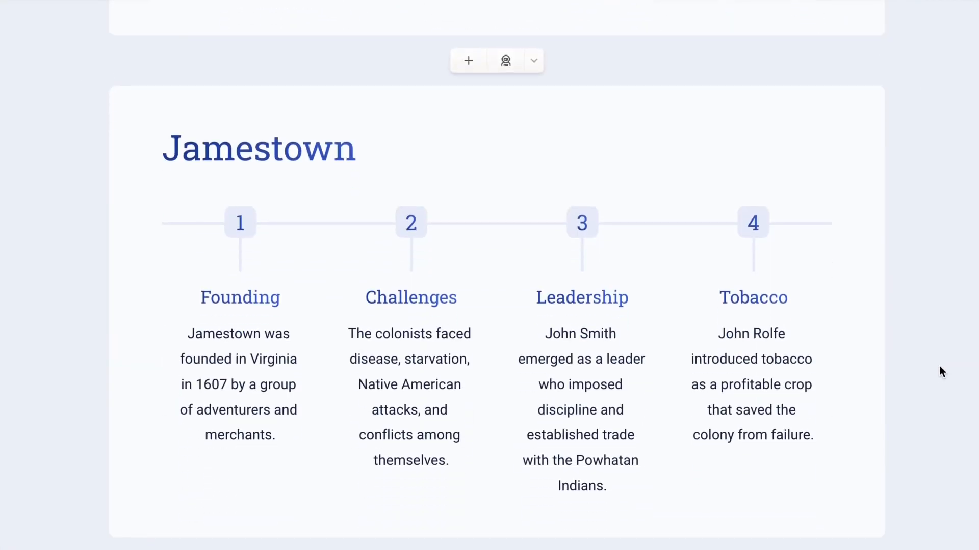
{"action": "scroll", "scroll_direction": "down", "scroll_amount": 3}
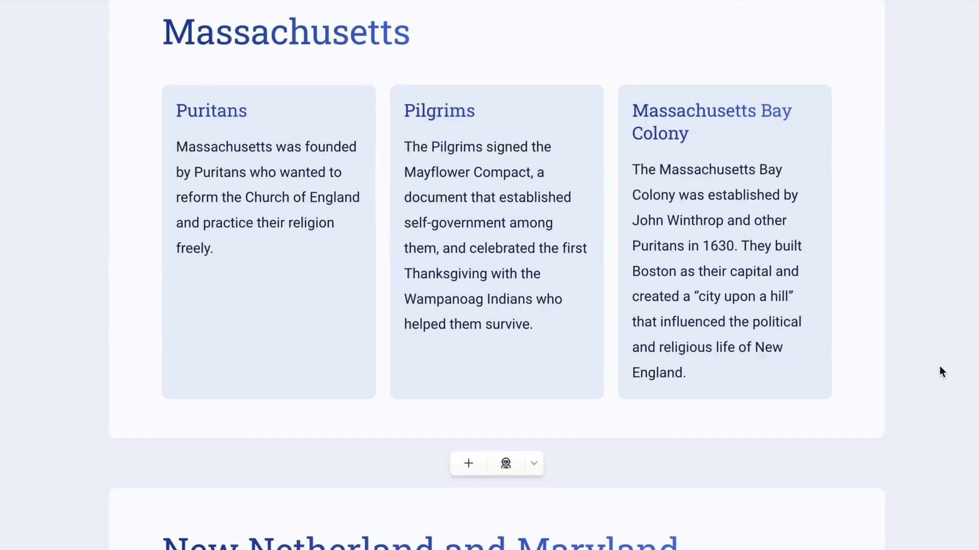
{"action": "scroll", "scroll_direction": "down", "scroll_amount": 3}
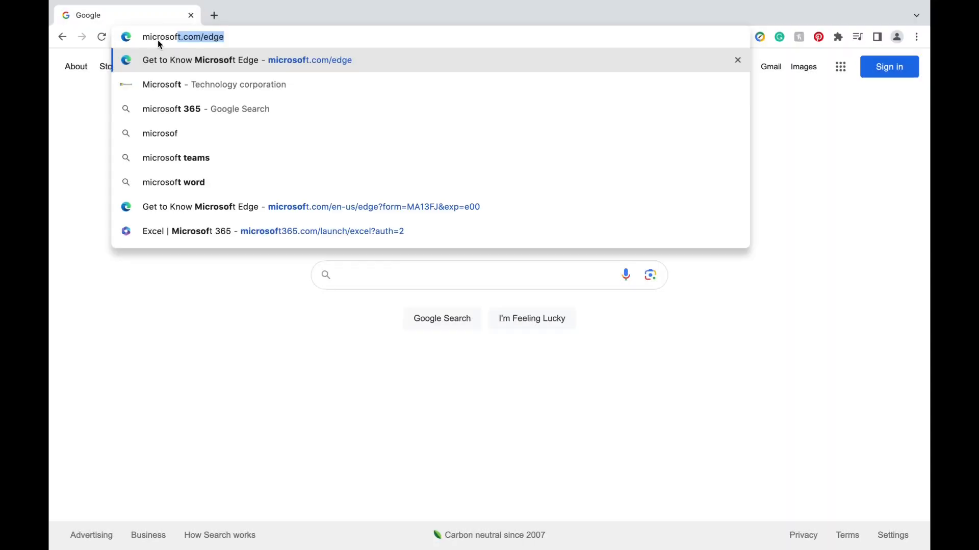
Start the Microsoft Edge download for a Mac with Intel chip from microsoft.com/edge
{"action": "type", "text": "en-us/edge?form=MA13FJ&exp=e00"}
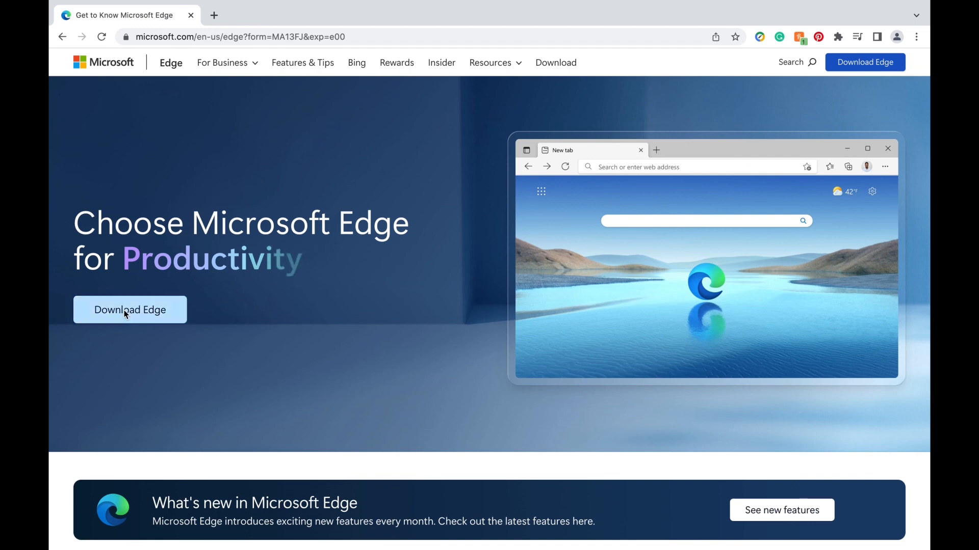
{"action": "left_click", "coordinate": [129, 309]}
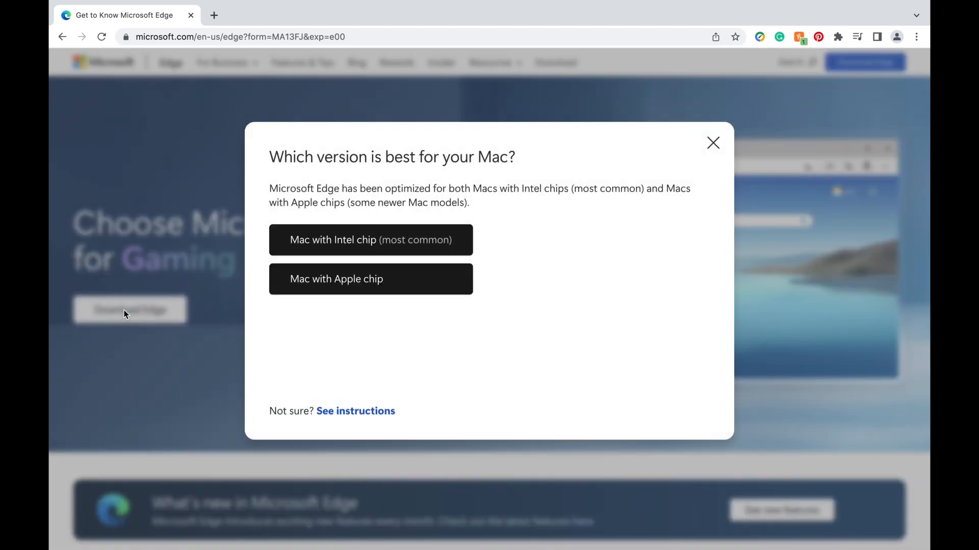
{"action": "mouse_move", "coordinate": [321, 246]}
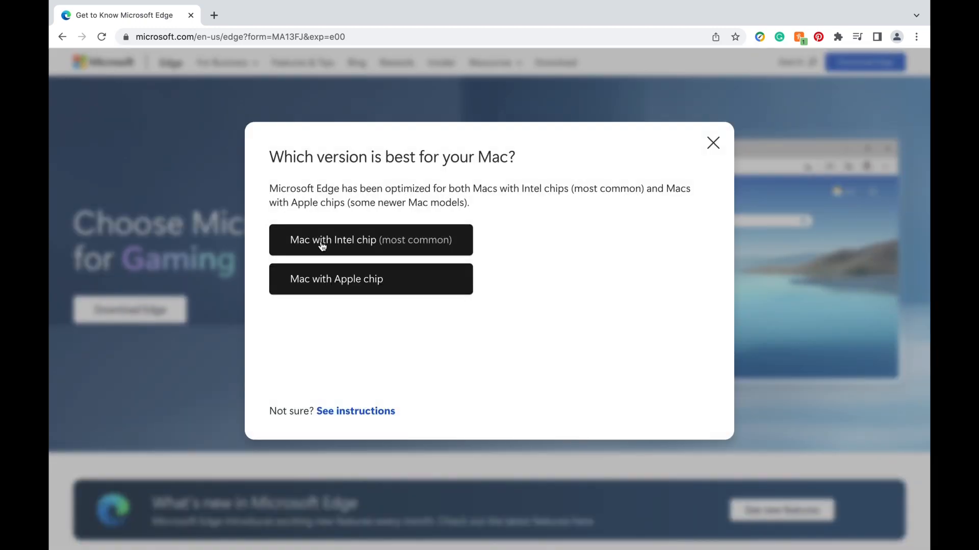
{"action": "left_click", "coordinate": [370, 239]}
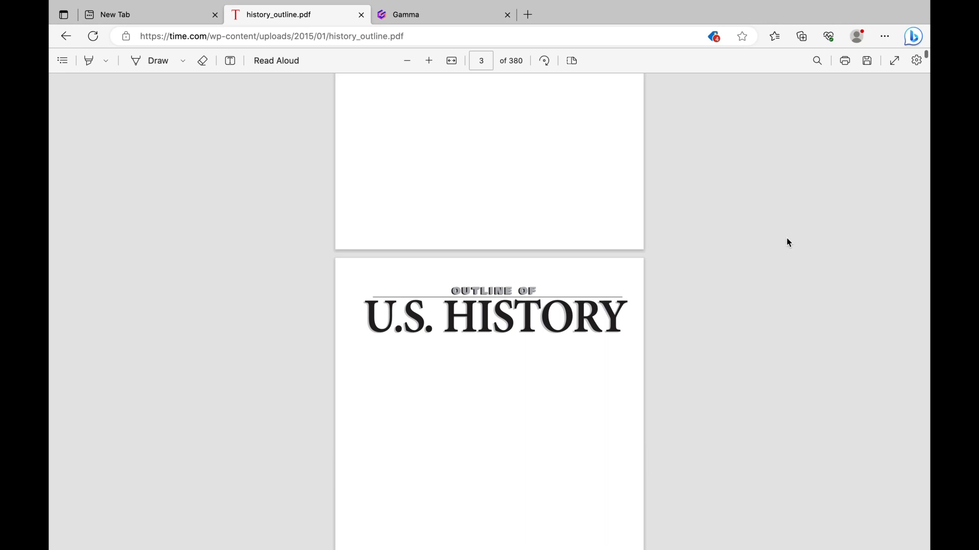
Skim history_outline.pdf from the title page down to page 19, Second Generation of British Colonies
{"action": "scroll", "scroll_direction": "down", "scroll_amount": 3}
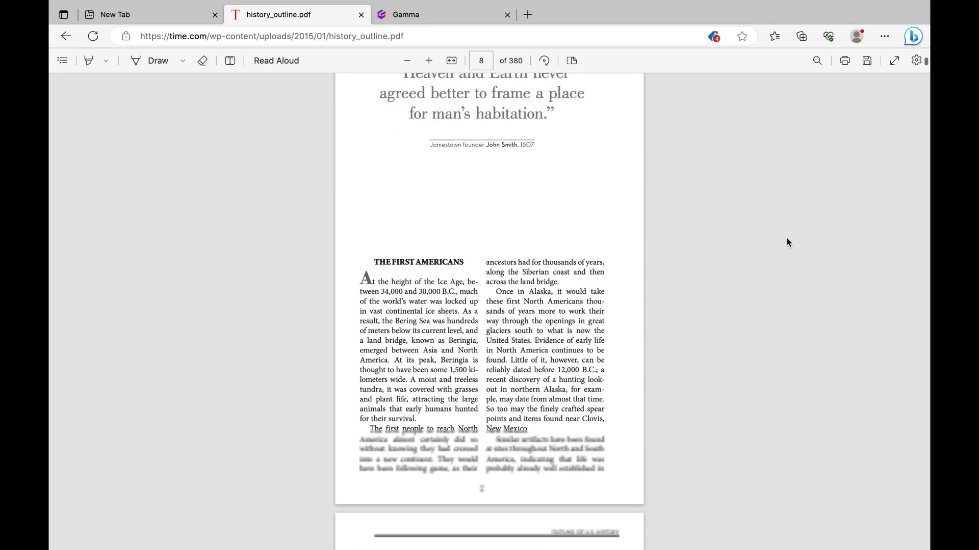
{"action": "scroll", "scroll_direction": "down", "scroll_amount": 3}
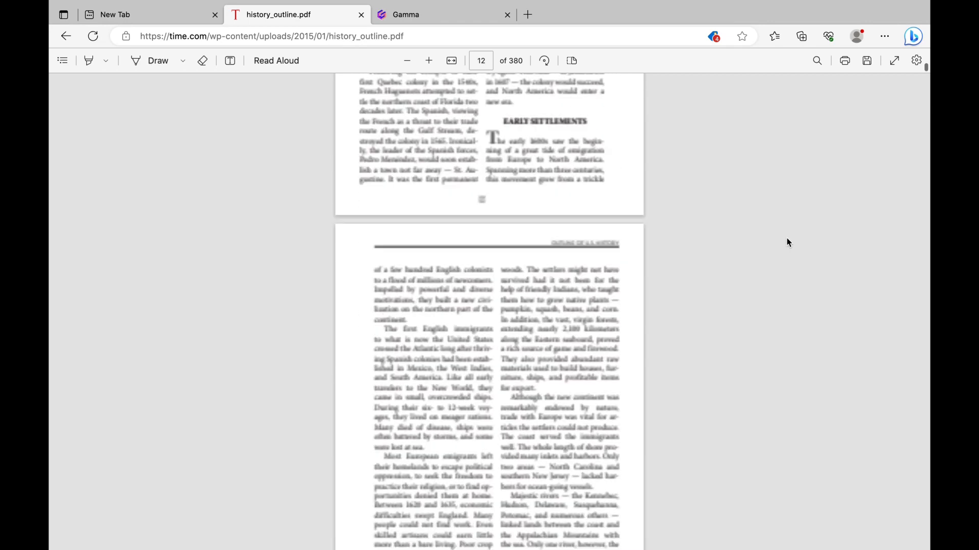
{"action": "scroll", "scroll_direction": "down", "scroll_amount": 3}
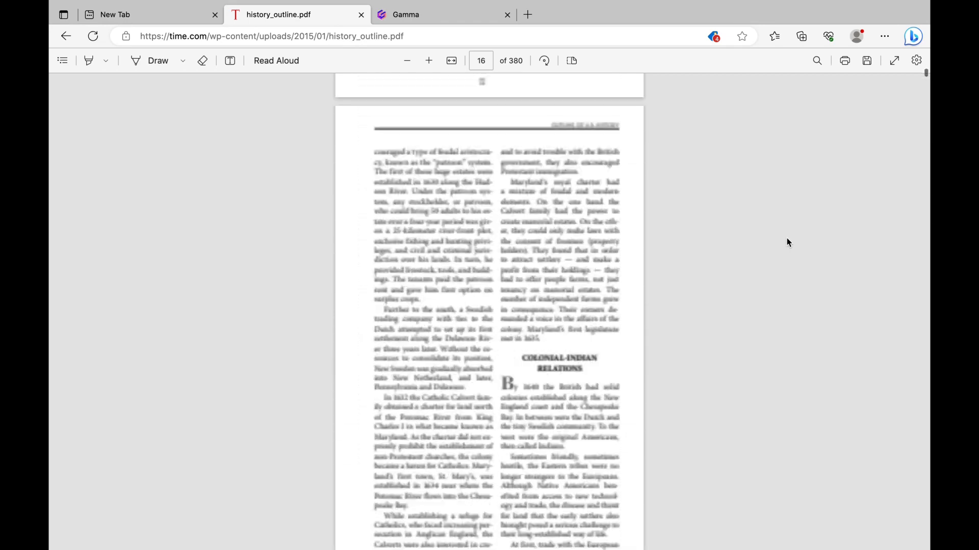
{"action": "scroll", "scroll_direction": "down", "scroll_amount": 3}
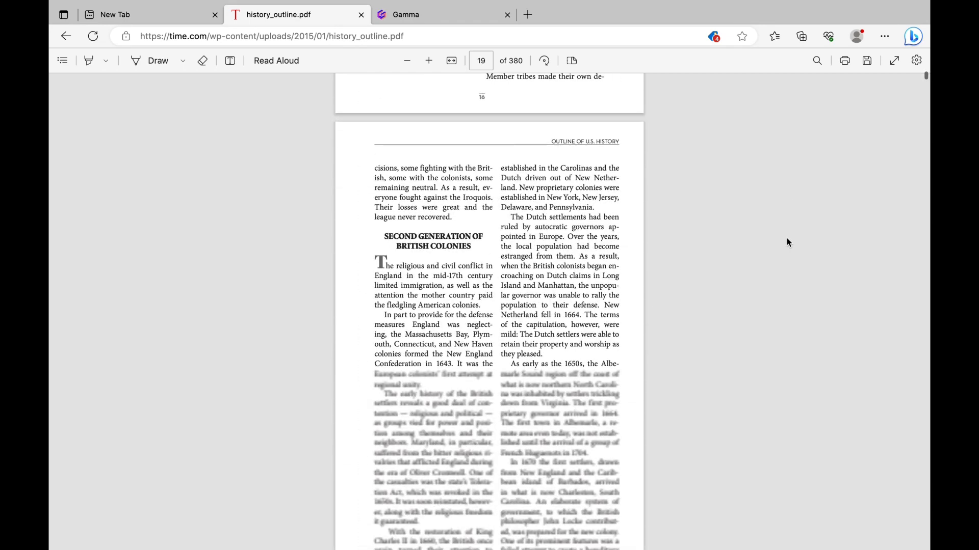
{"action": "scroll", "scroll_direction": "down", "scroll_amount": 3}
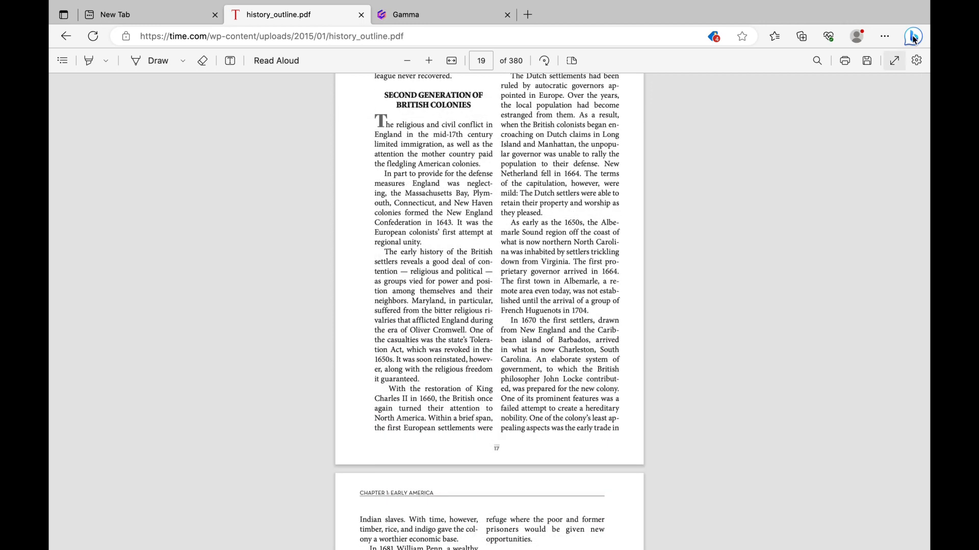
Bring up Bing Chat beside the PDF with page access on and the More Precise style selected
{"action": "left_click", "coordinate": [911, 36]}
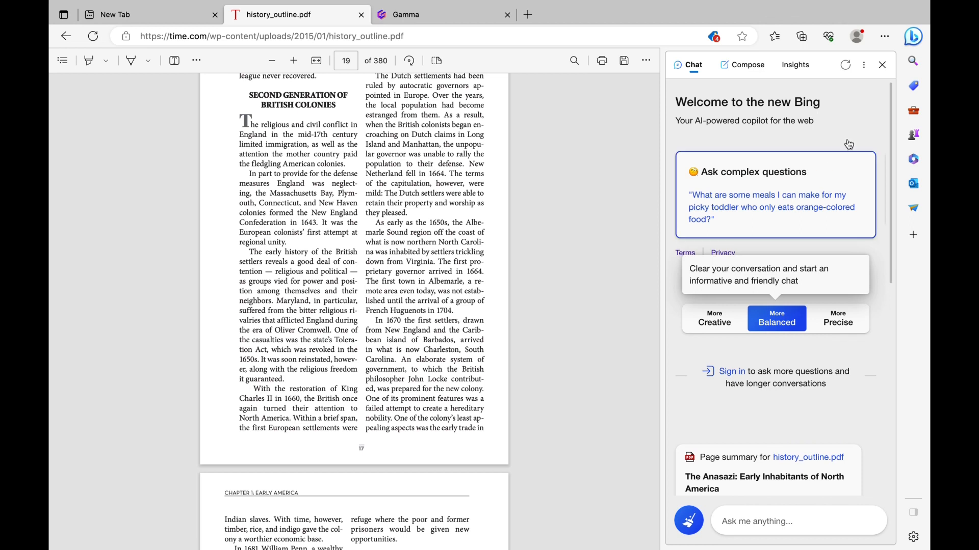
{"action": "mouse_move", "coordinate": [883, 88]}
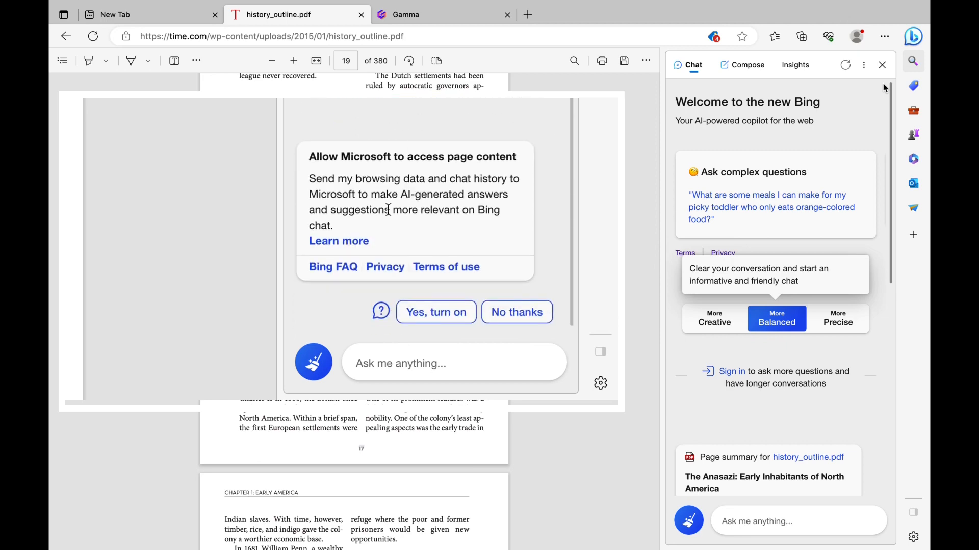
{"action": "left_click", "coordinate": [436, 312]}
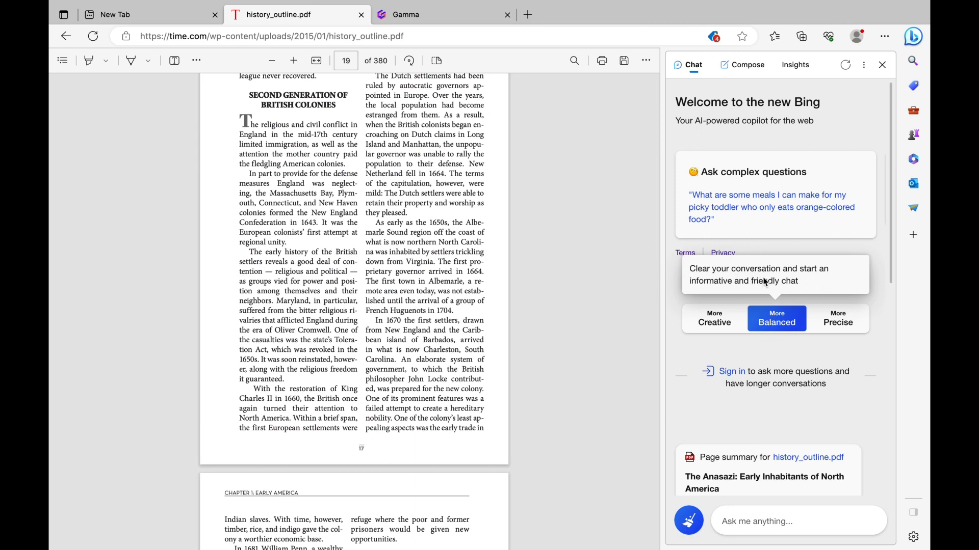
{"action": "mouse_move", "coordinate": [838, 323]}
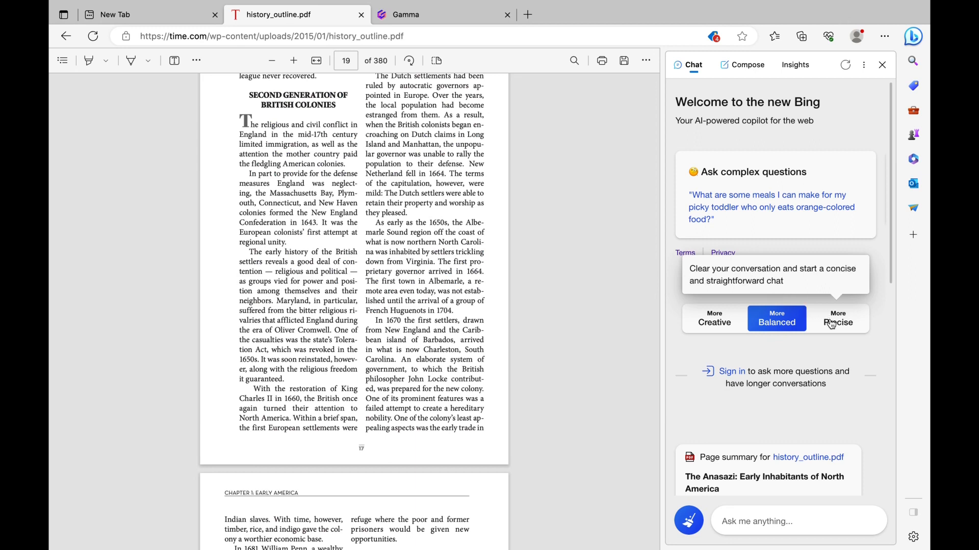
{"action": "left_click", "coordinate": [837, 318]}
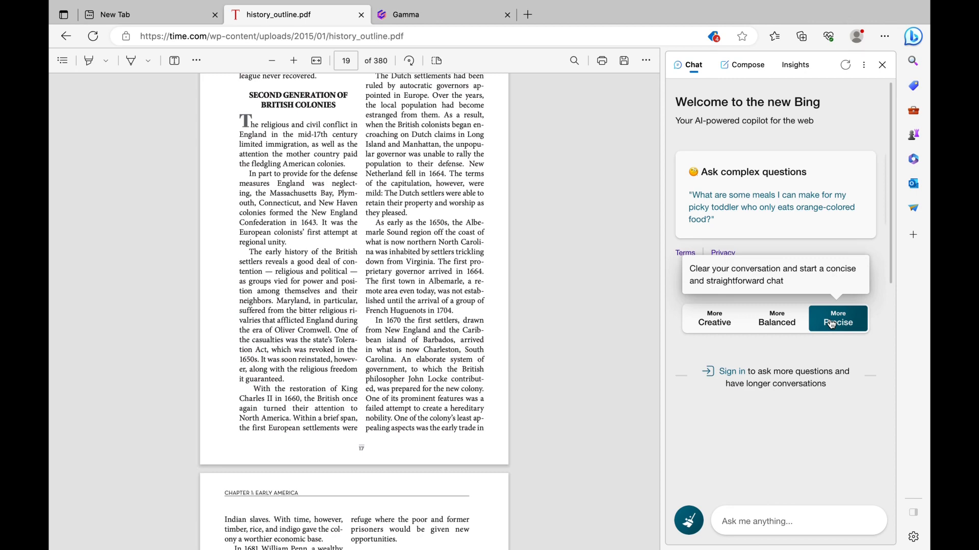
{"action": "left_click", "coordinate": [838, 322]}
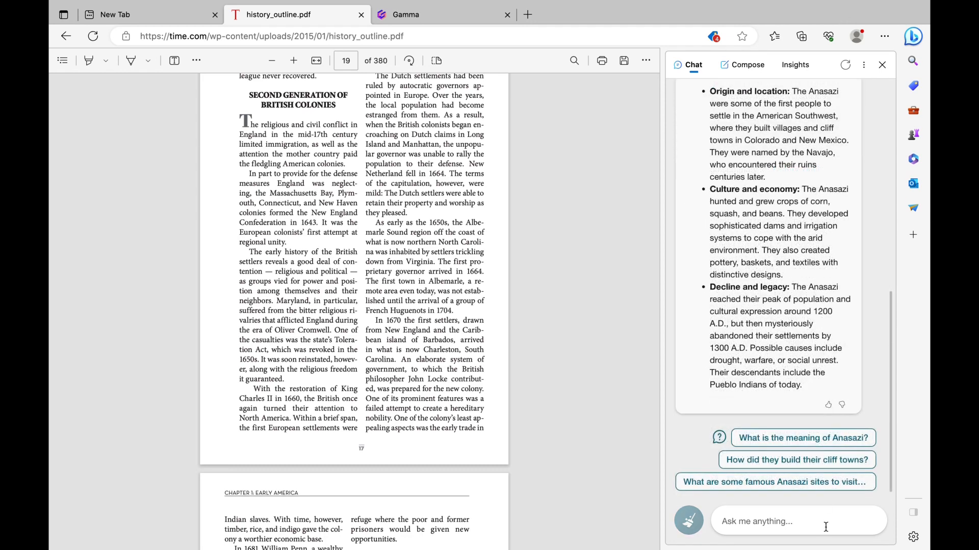
Send a prompt asking for a 10-slide Chapter 1 deck outline for third graders
{"action": "left_click", "coordinate": [797, 521]}
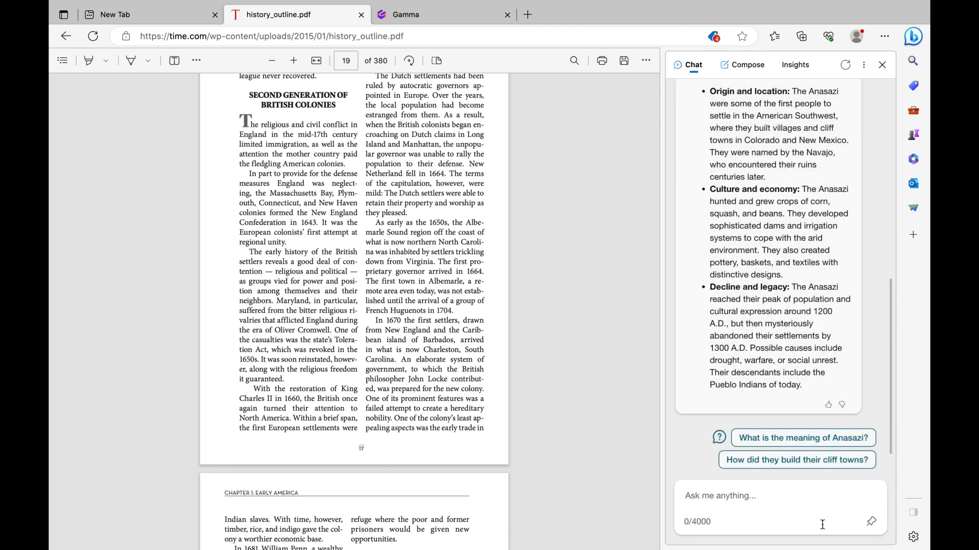
{"action": "type", "text": "I am a teacher creating a 10-page"}
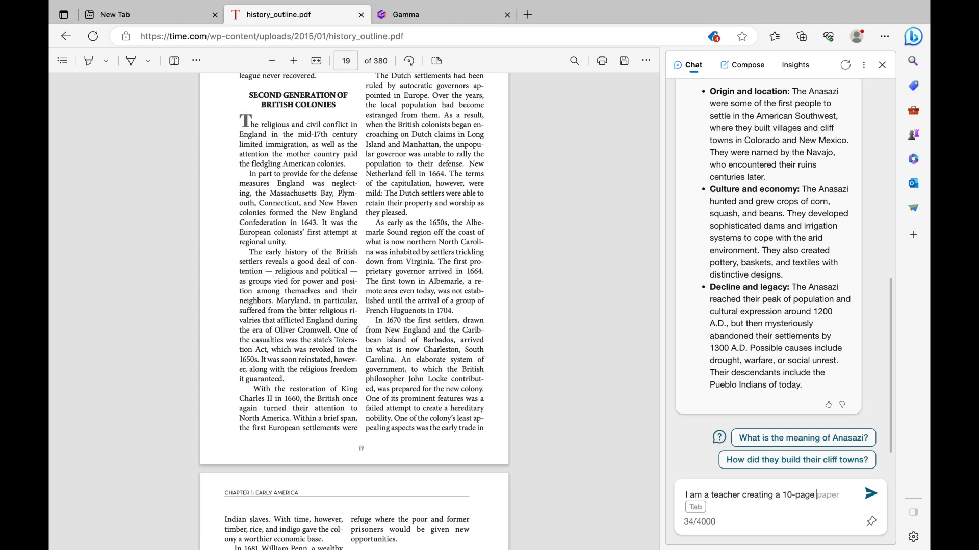
{"action": "type", "text": "slidedeck on Chapter"}
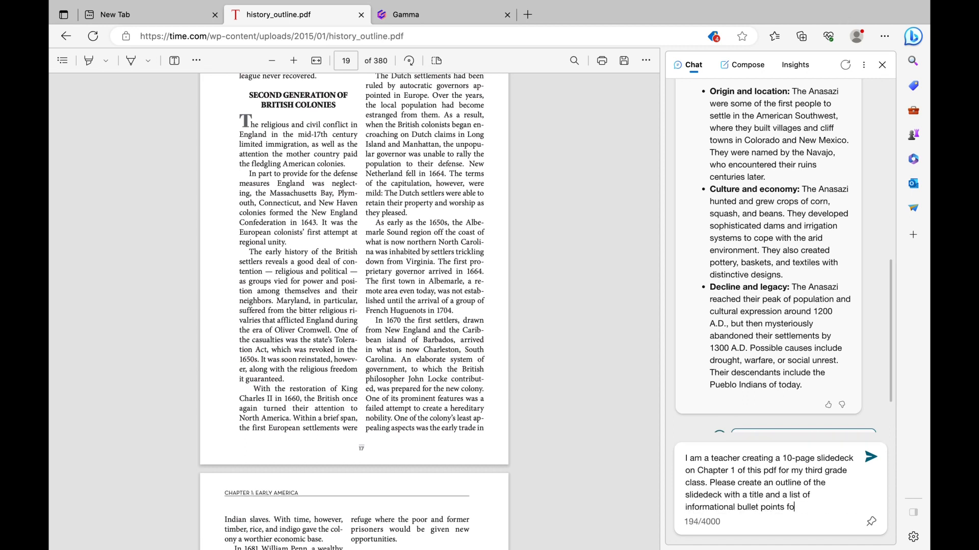
{"action": "type", "text": "r each slide"}
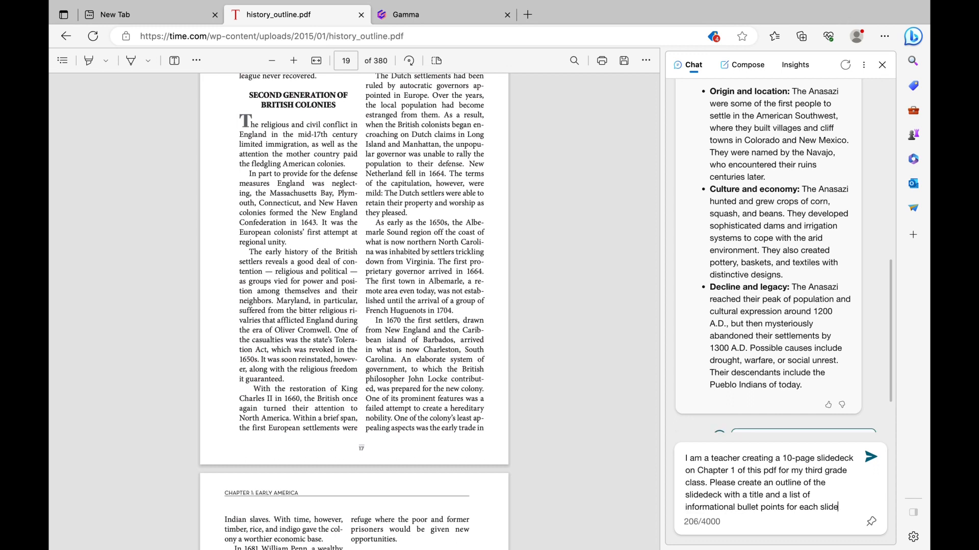
{"action": "type", "text": "."}
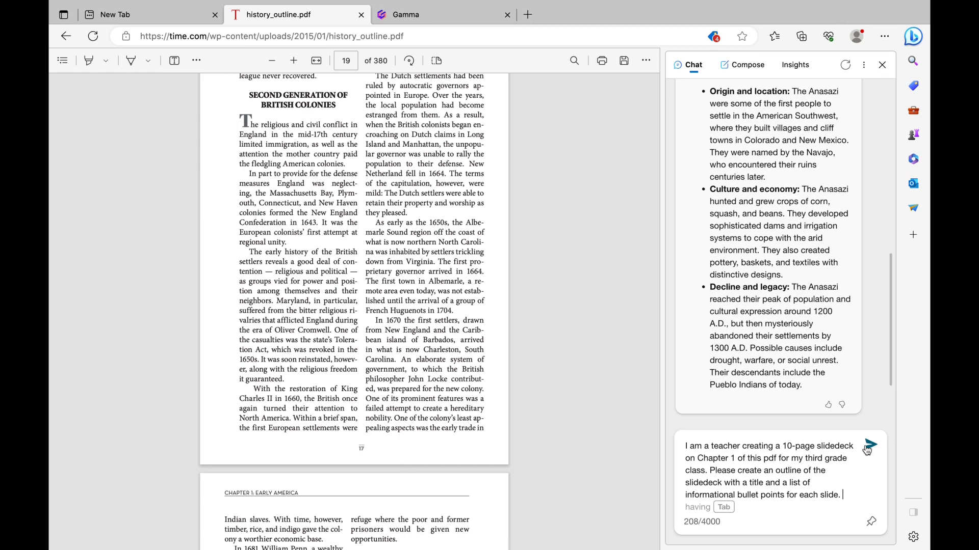
{"action": "left_click", "coordinate": [869, 446]}
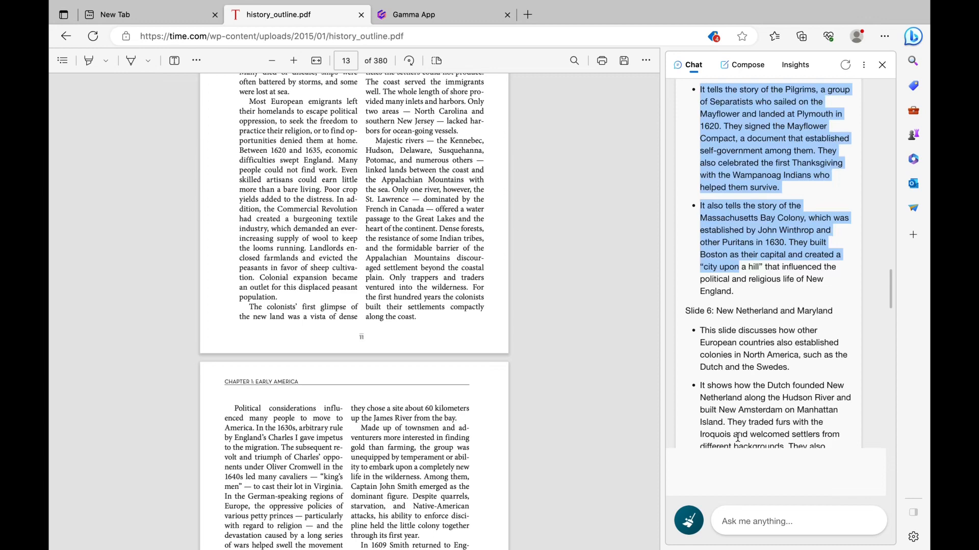
Select the generated outline down through Slide 10: Conclusion and Review
{"action": "scroll", "scroll_direction": "down", "scroll_amount": 3}
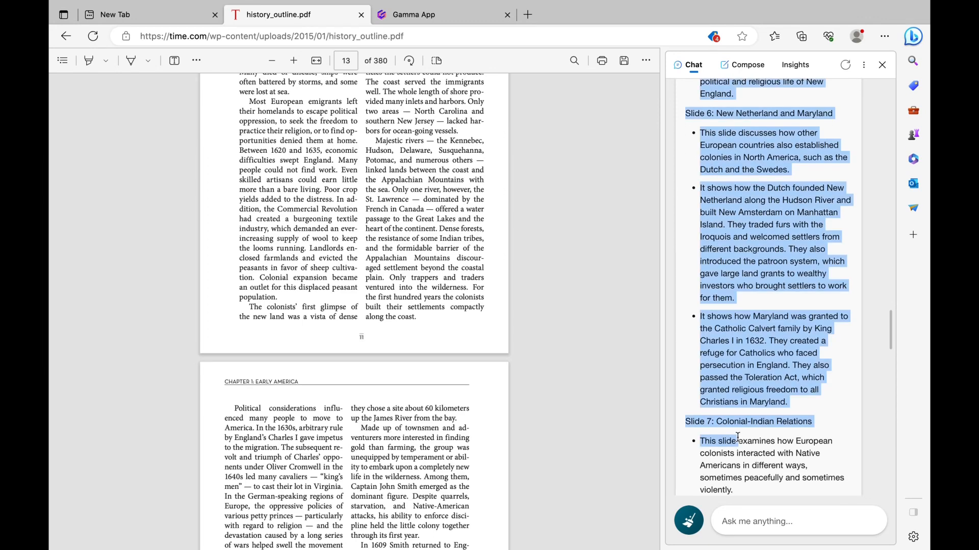
{"action": "scroll", "scroll_direction": "down", "scroll_amount": 3}
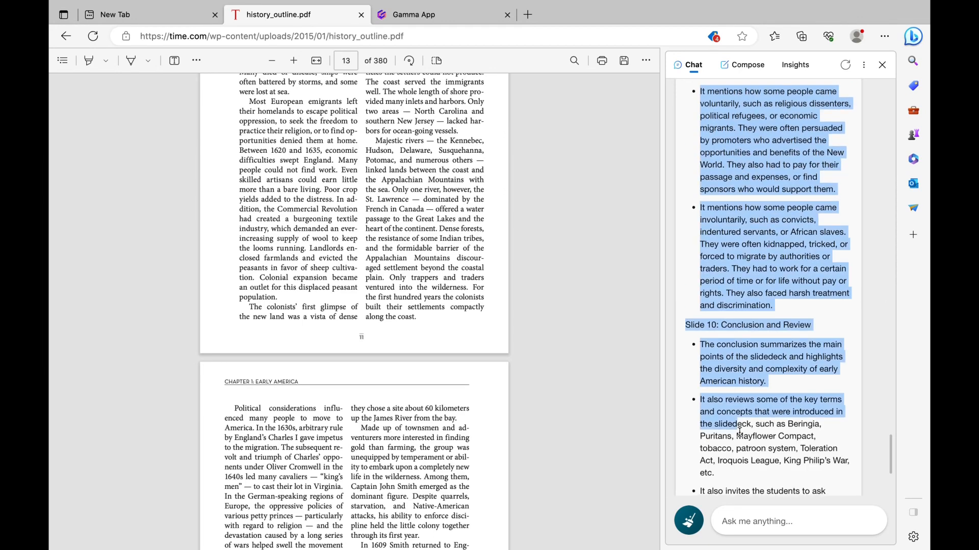
{"action": "scroll", "scroll_direction": "down", "scroll_amount": 3}
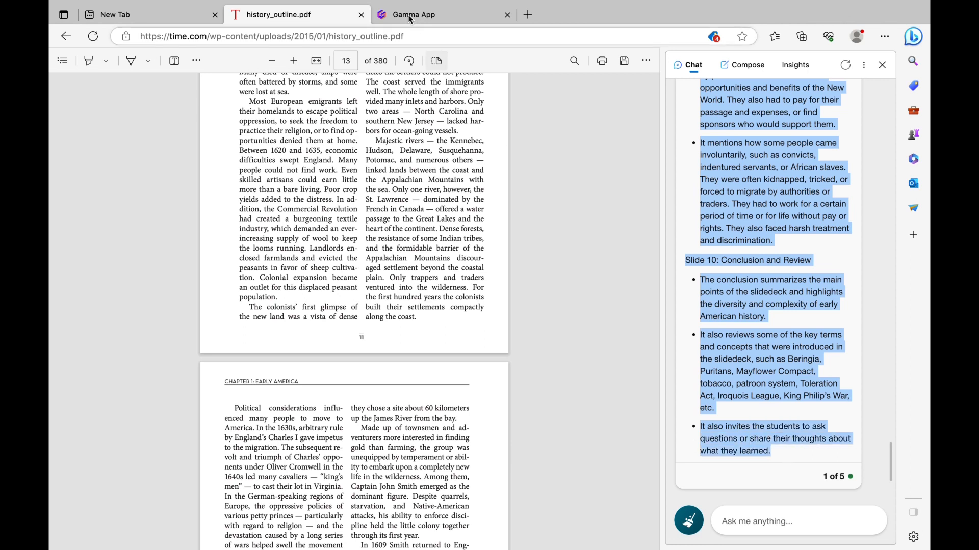
Switch to Gamma's Text transform and review the Import source options for the pasted outline
{"action": "left_click", "coordinate": [413, 14]}
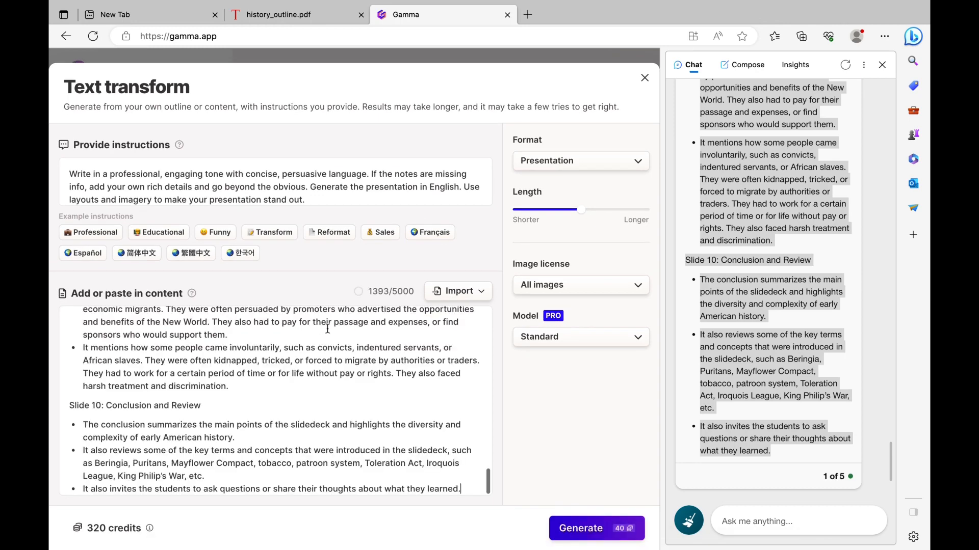
{"action": "scroll", "scroll_direction": "up", "scroll_amount": 3}
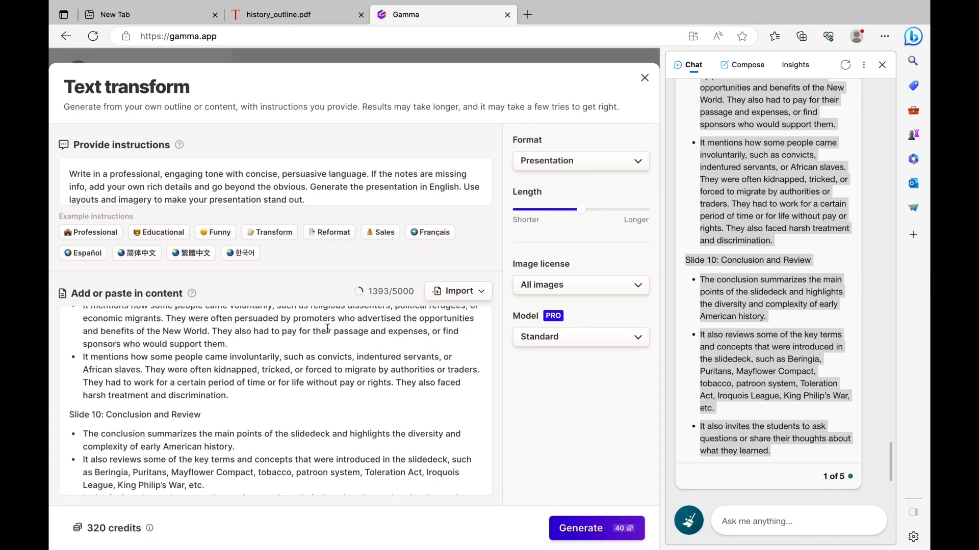
{"action": "scroll", "scroll_direction": "up", "scroll_amount": 3}
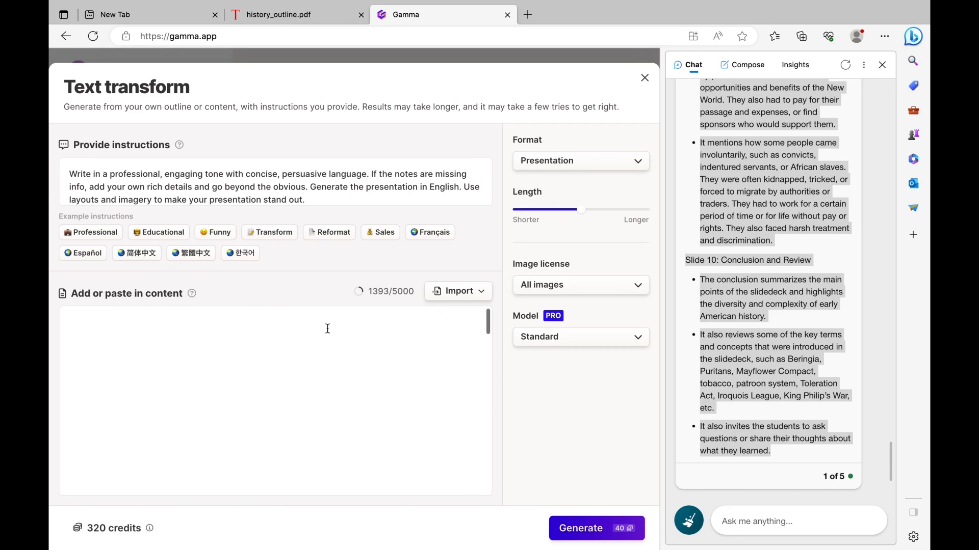
{"action": "left_click", "coordinate": [458, 290]}
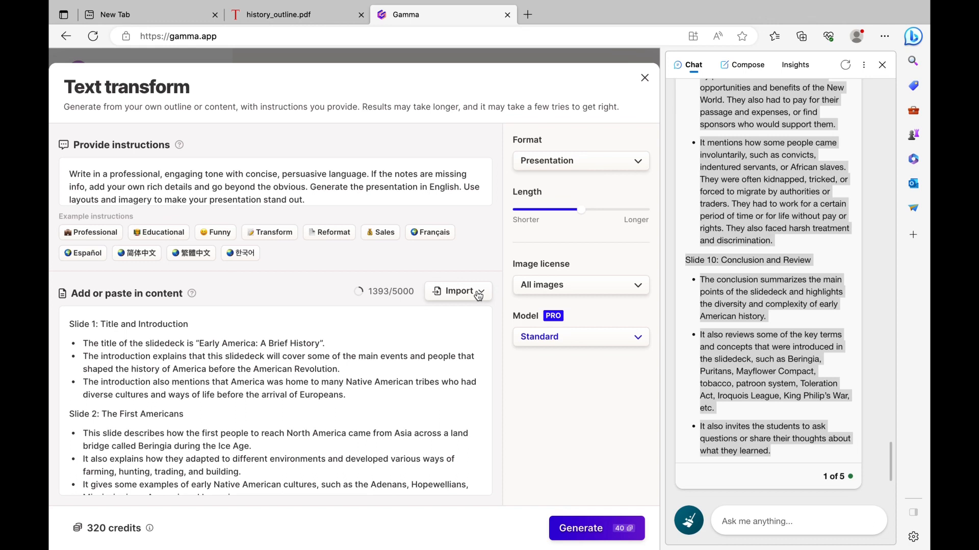
{"action": "left_click", "coordinate": [459, 290]}
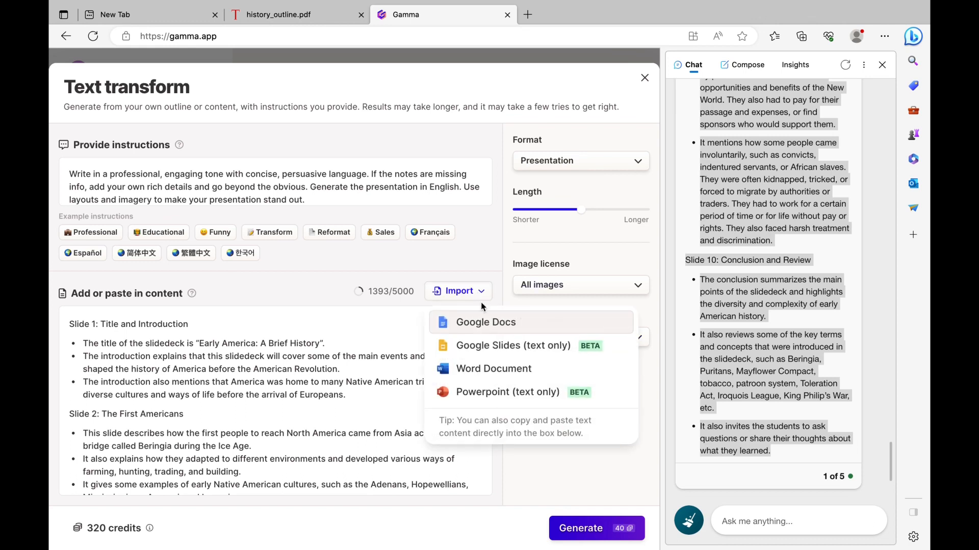
{"action": "mouse_move", "coordinate": [475, 403]}
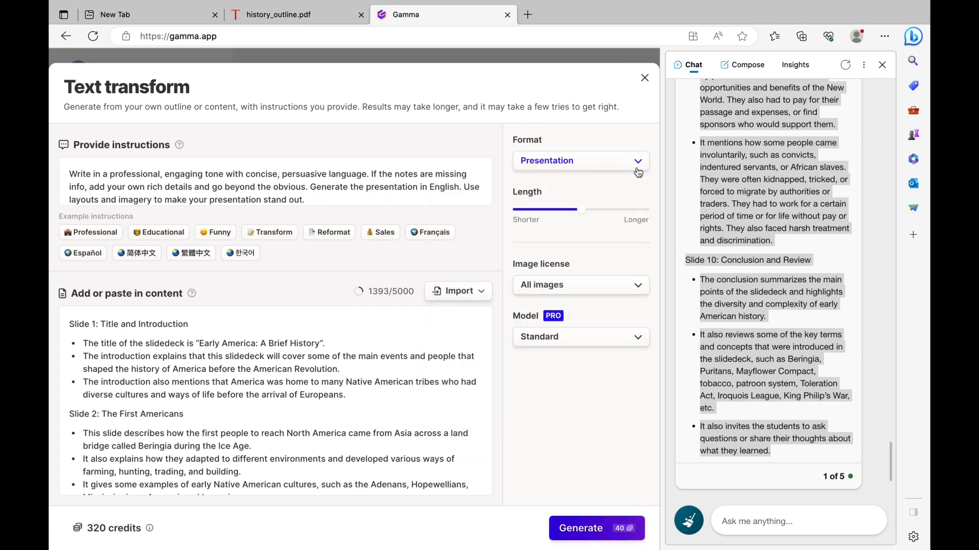
Keep the format as Presentation and generate the deck from the ten-slide outline
{"action": "left_click", "coordinate": [579, 284]}
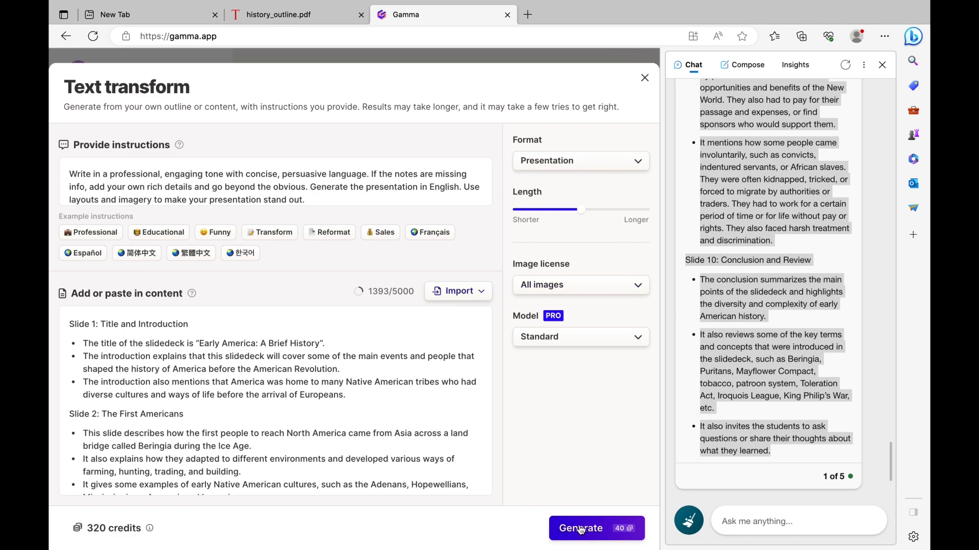
{"action": "left_click", "coordinate": [580, 529]}
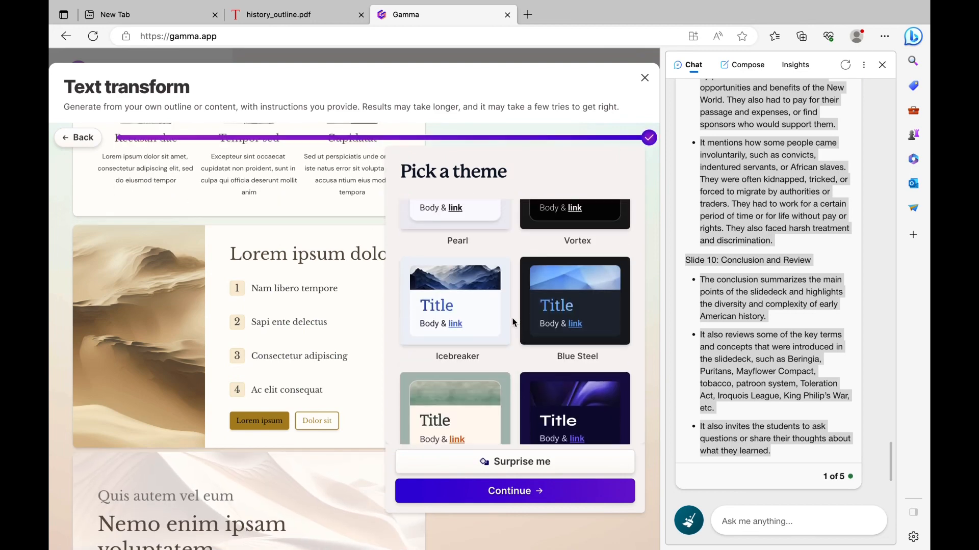
Choose the Icebreaker theme and continue generating the Early America deck
{"action": "scroll", "scroll_direction": "down", "scroll_amount": 3}
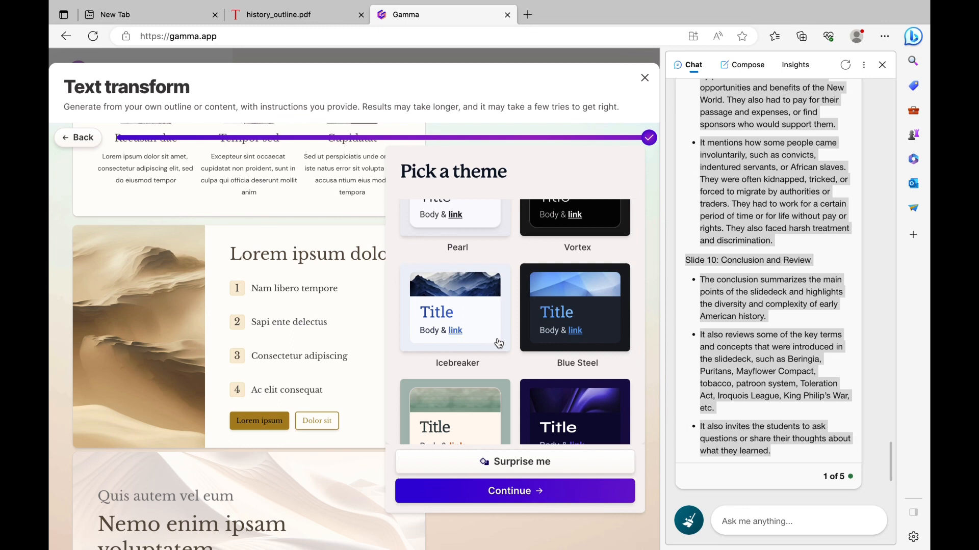
{"action": "left_click", "coordinate": [455, 306]}
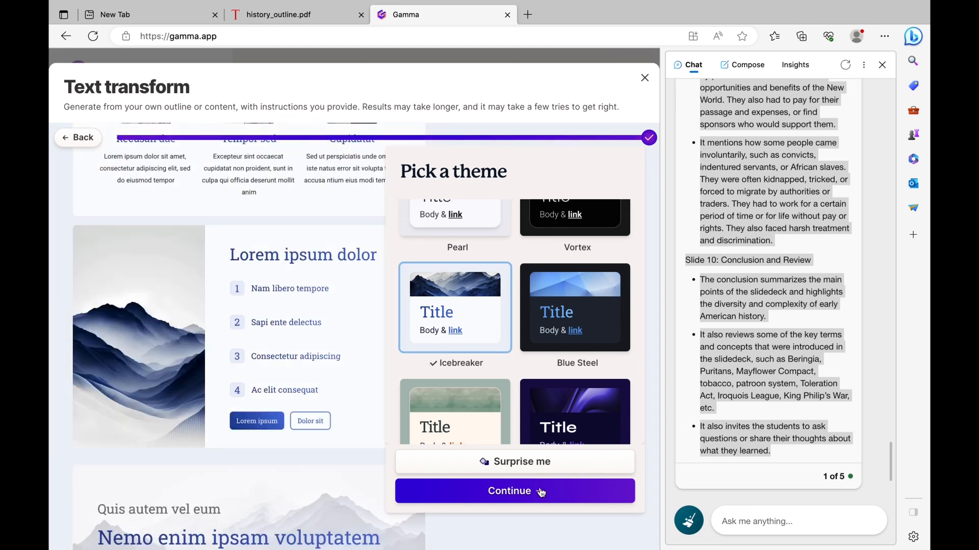
{"action": "left_click", "coordinate": [513, 492]}
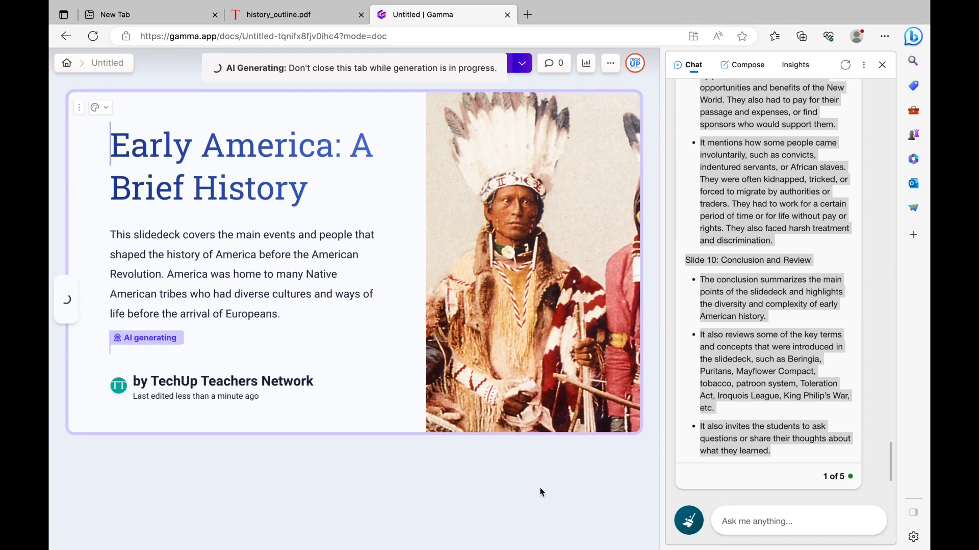
Scroll the generated deck past The First Americans to The First Europeans card
{"action": "scroll", "scroll_direction": "down", "scroll_amount": 3}
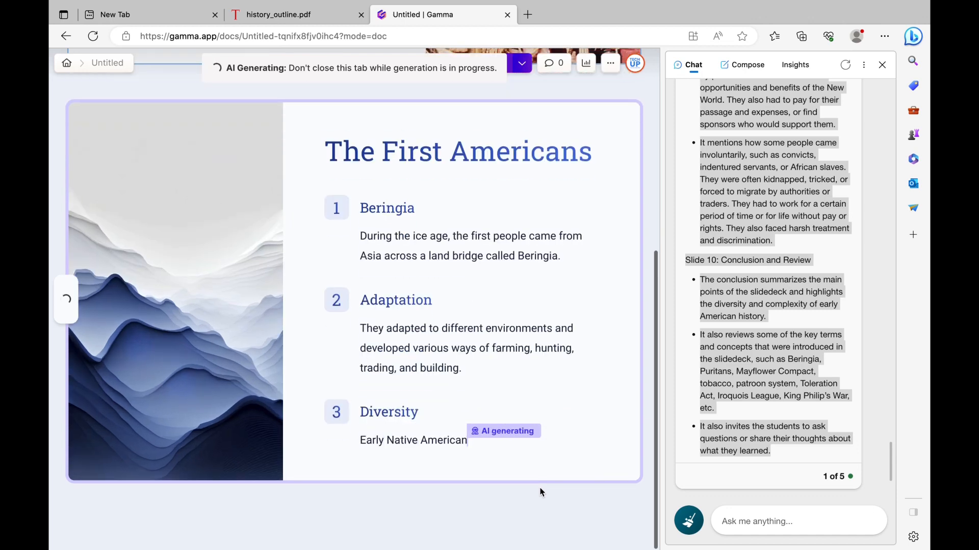
{"action": "scroll", "scroll_direction": "down", "scroll_amount": 3}
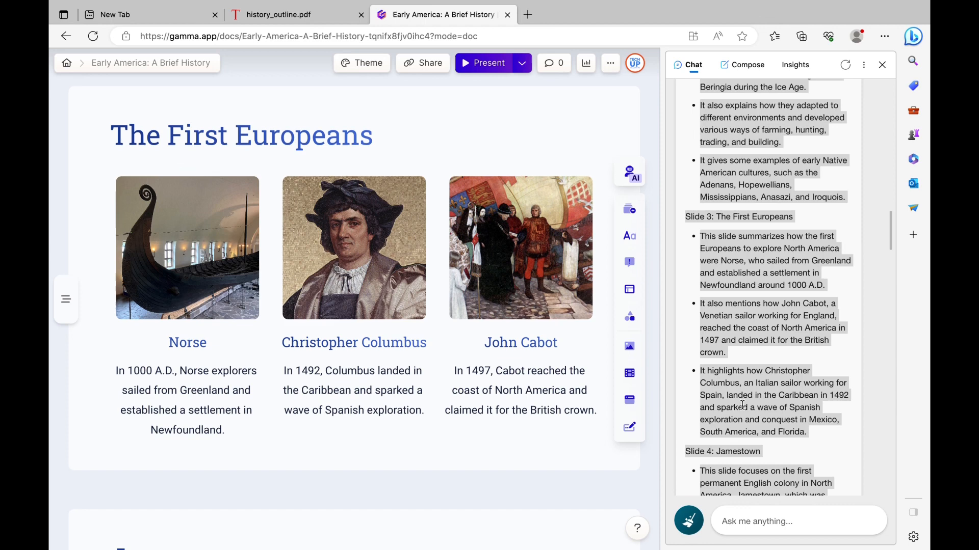
{"action": "mouse_move", "coordinate": [462, 348]}
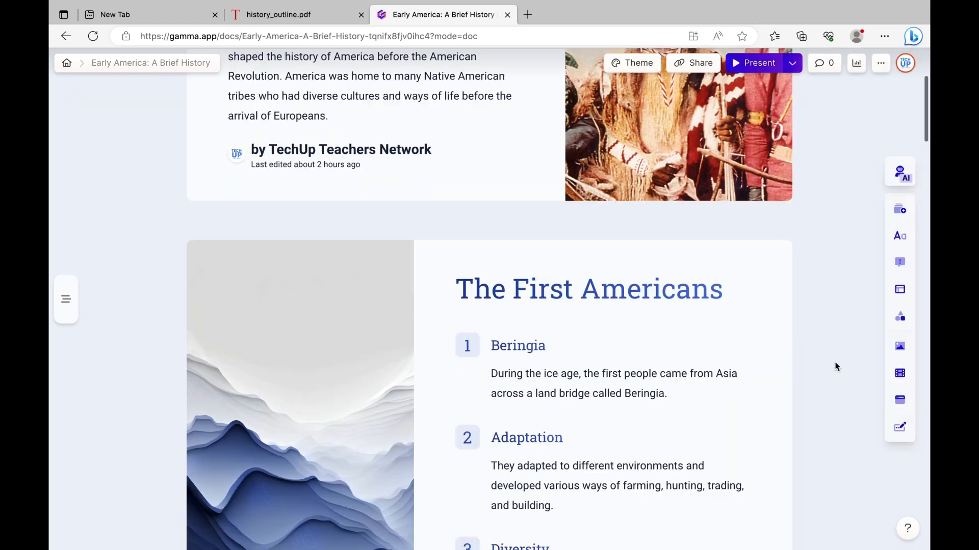
{"action": "scroll", "scroll_direction": "down", "scroll_amount": 3}
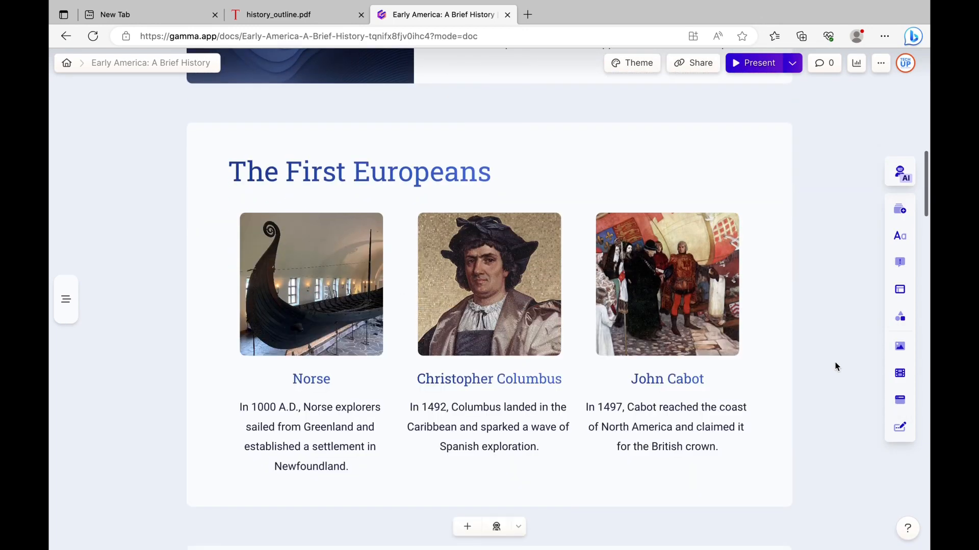
{"action": "scroll", "scroll_direction": "down", "scroll_amount": 3}
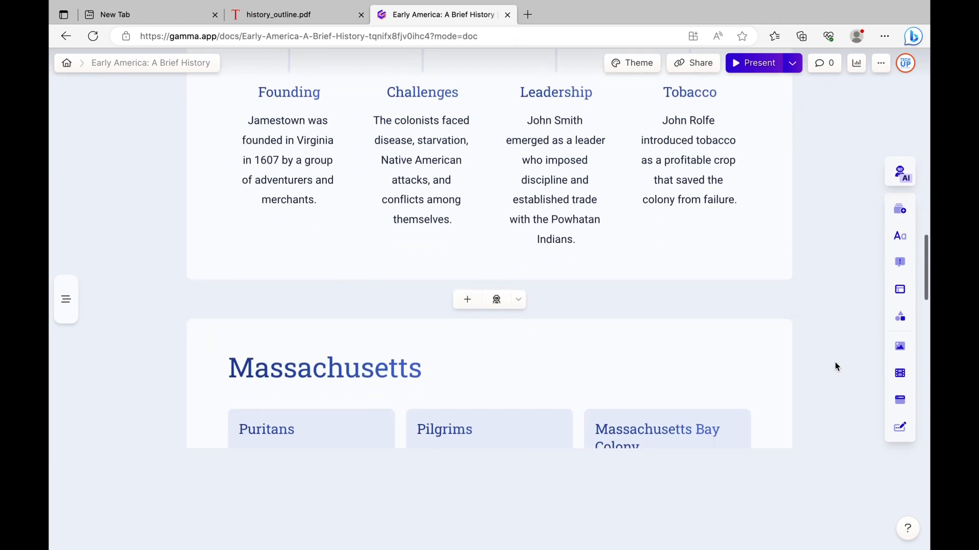
{"action": "scroll", "scroll_direction": "down", "scroll_amount": 3}
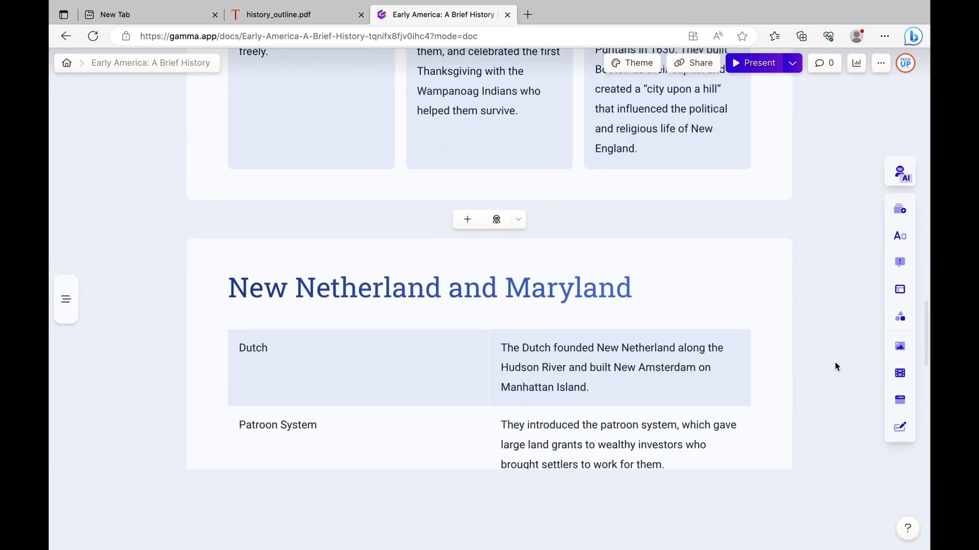
{"action": "scroll", "scroll_direction": "down", "scroll_amount": 3}
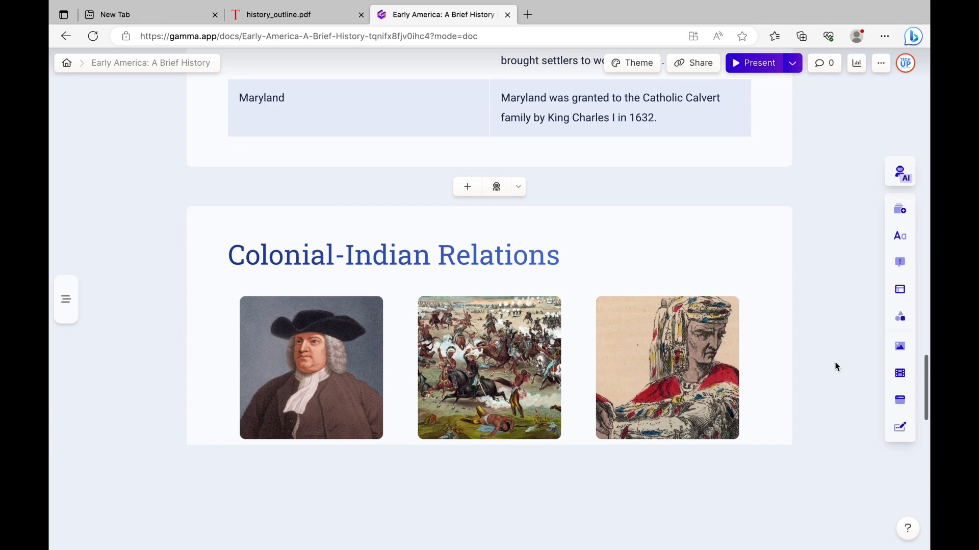
{"action": "scroll", "scroll_direction": "down", "scroll_amount": 3}
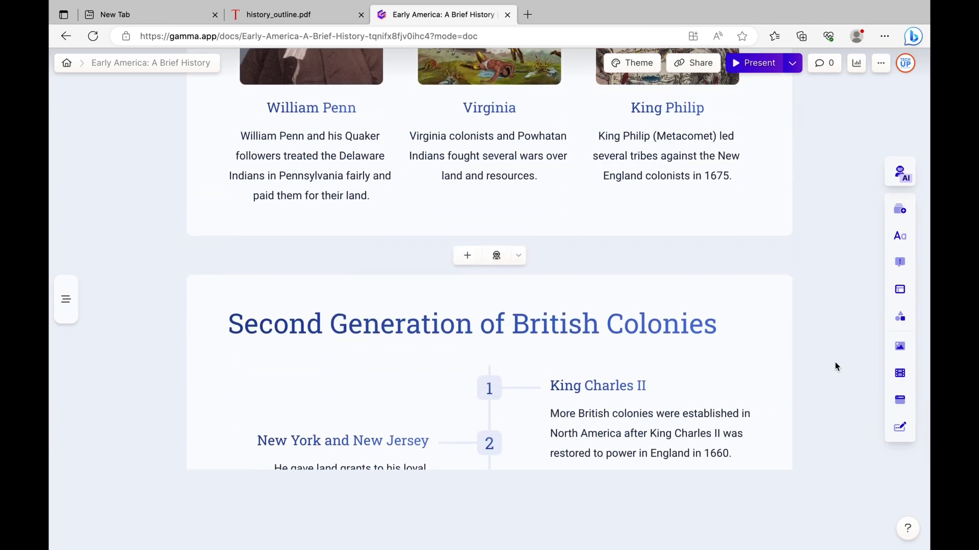
{"action": "scroll", "scroll_direction": "down", "scroll_amount": 3}
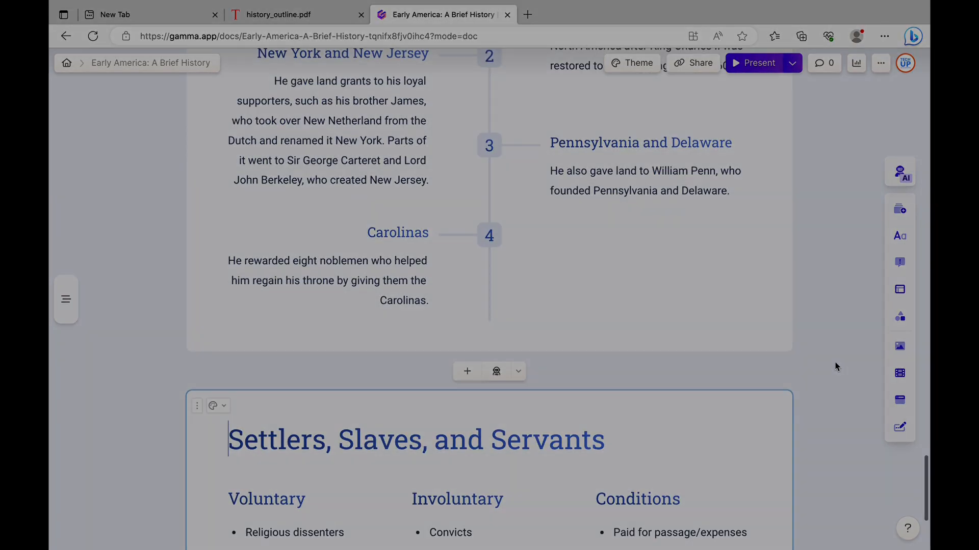
{"action": "scroll", "scroll_direction": "up", "scroll_amount": 3}
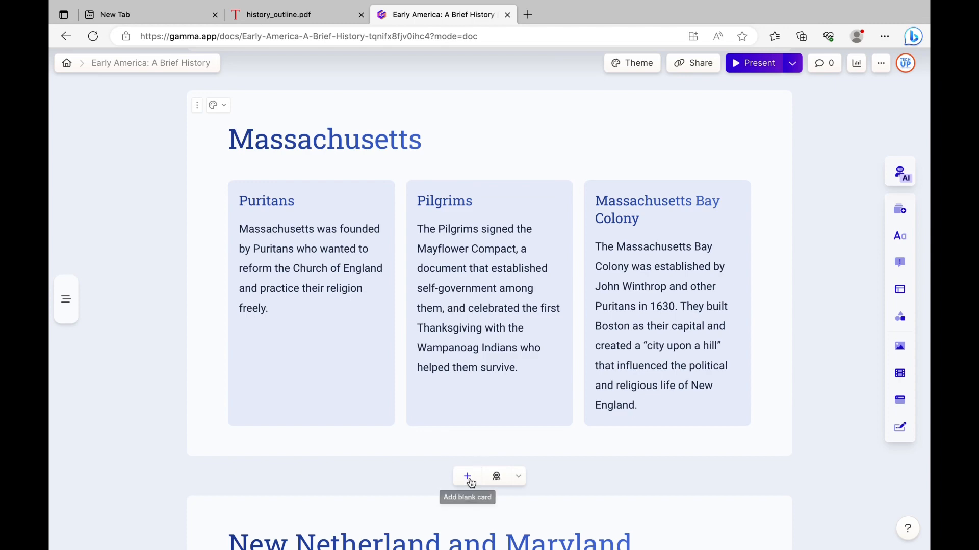
{"action": "mouse_move", "coordinate": [496, 476]}
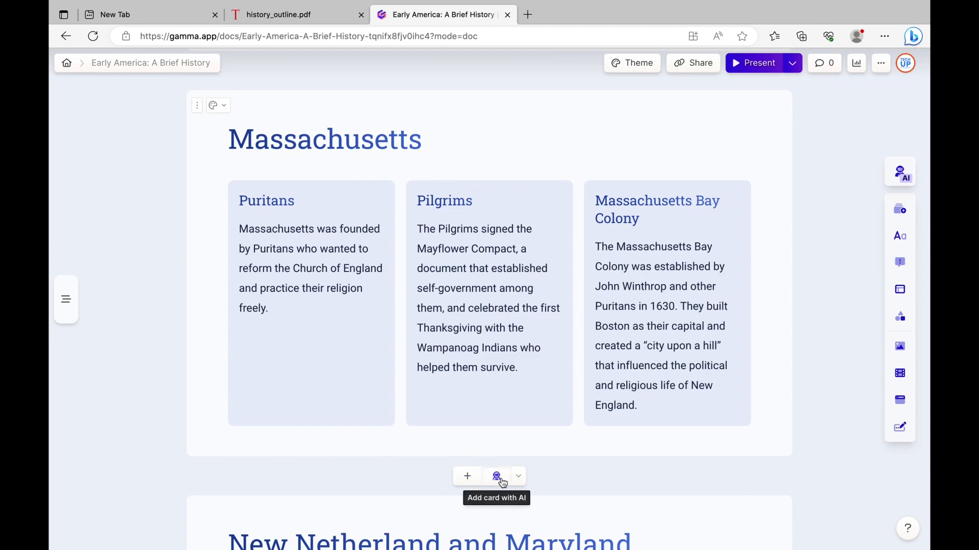
{"action": "left_click", "coordinate": [497, 476]}
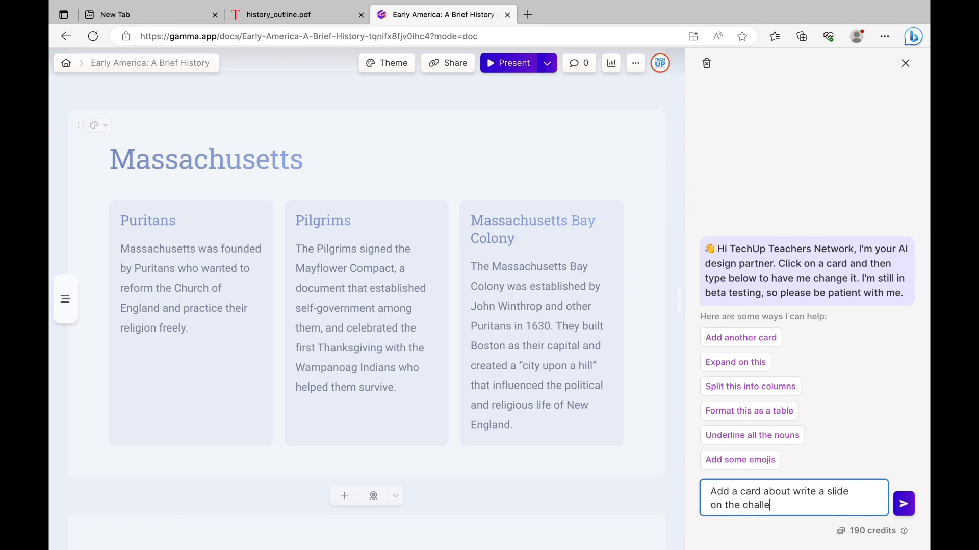
{"action": "type", "text": "nges faced by pilgri"}
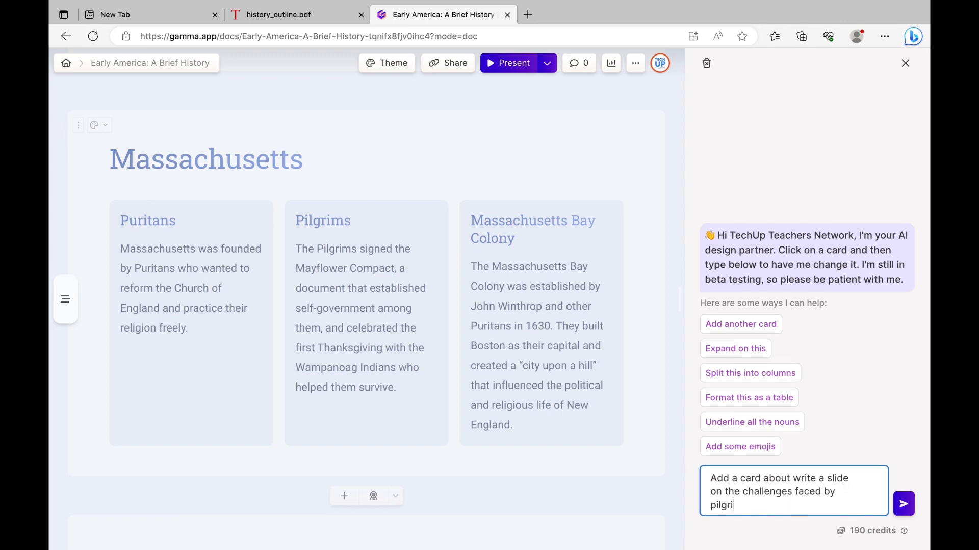
{"action": "left_click", "coordinate": [903, 504]}
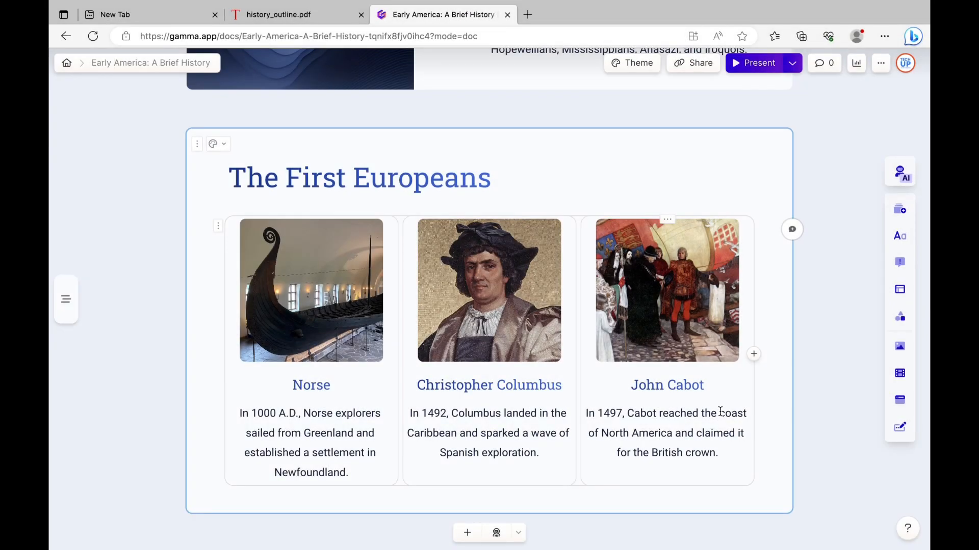
Check replacement options for the John Cabot image, leave it unchanged, and start presenting the deck
{"action": "scroll", "scroll_direction": "up", "scroll_amount": 3}
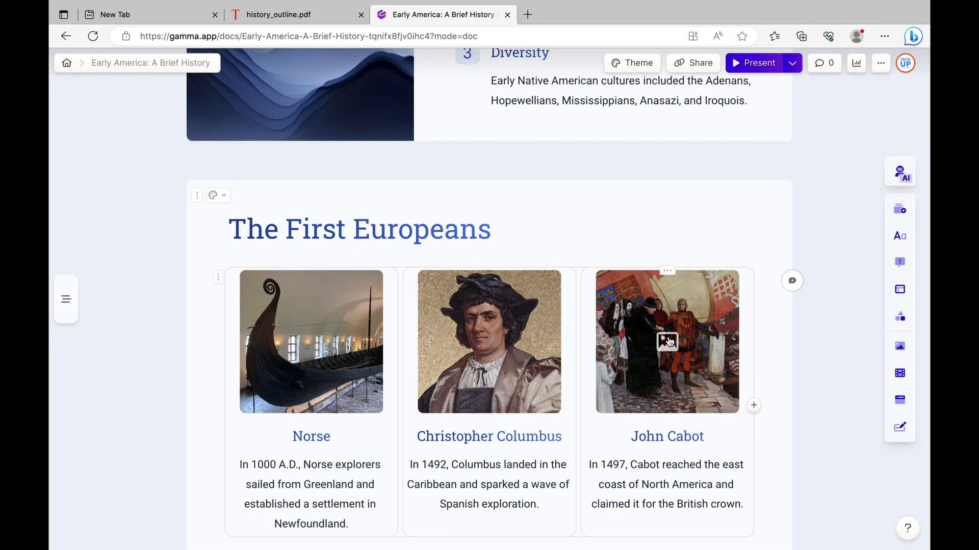
{"action": "left_click", "coordinate": [667, 341]}
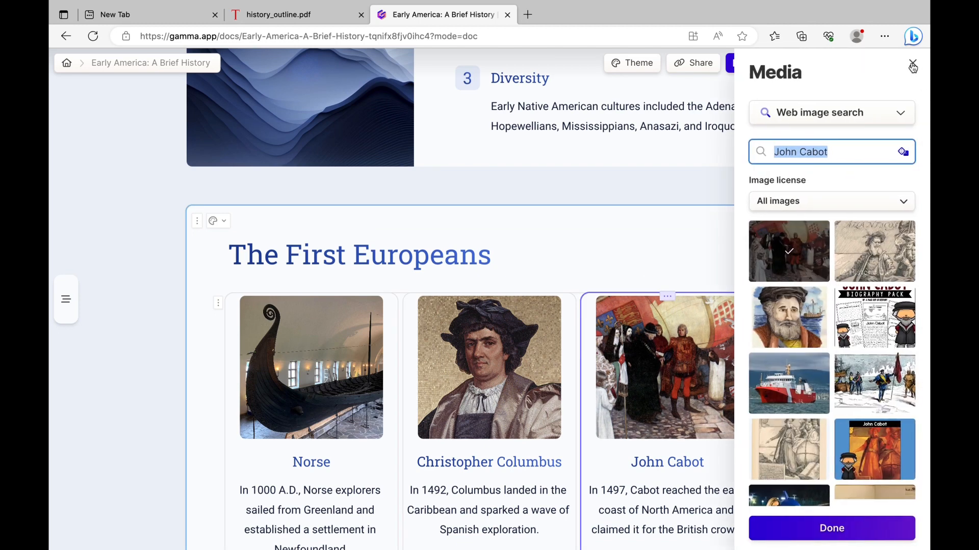
{"action": "left_click", "coordinate": [912, 67]}
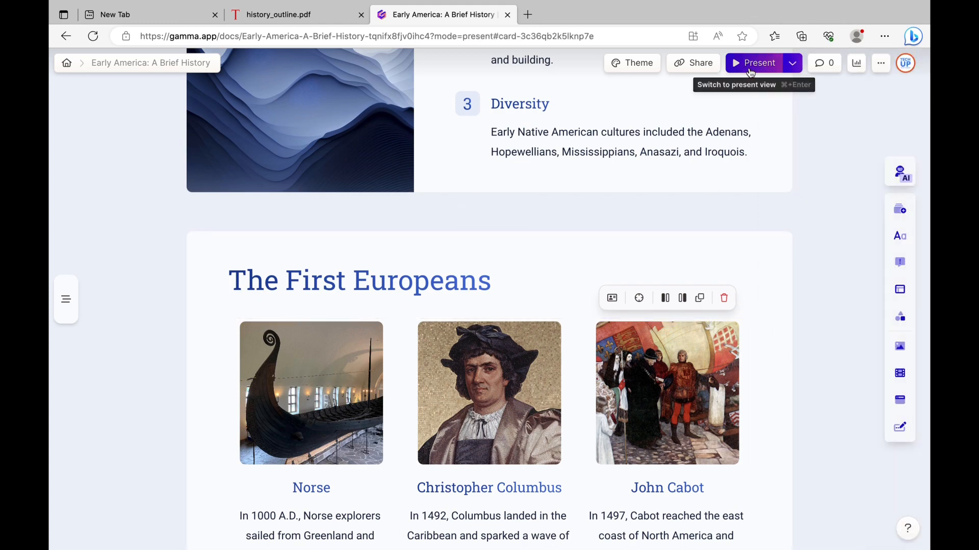
{"action": "left_click", "coordinate": [760, 62]}
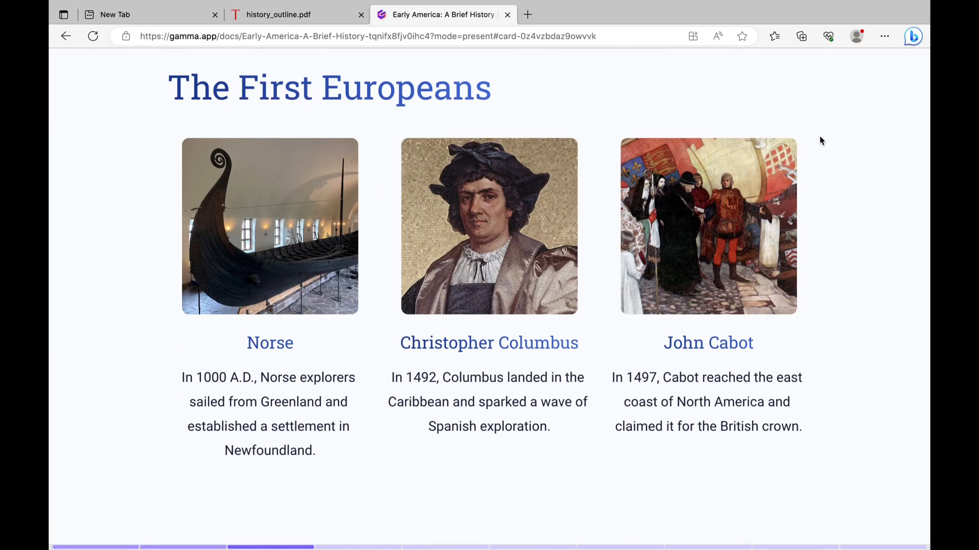
View the deck's analytics from Share, showing one unique viewer who saw 9 of 10 cards
{"action": "left_click", "coordinate": [701, 62]}
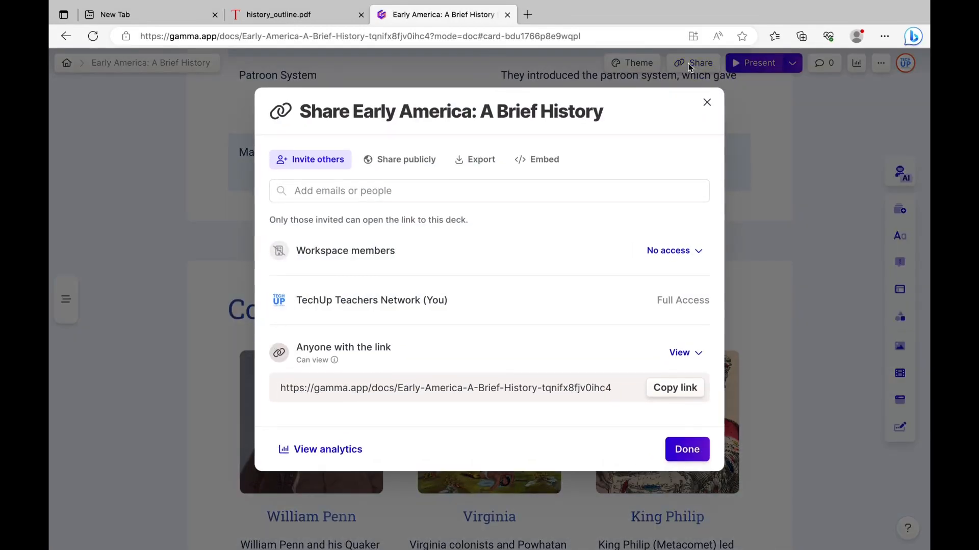
{"action": "mouse_move", "coordinate": [320, 450]}
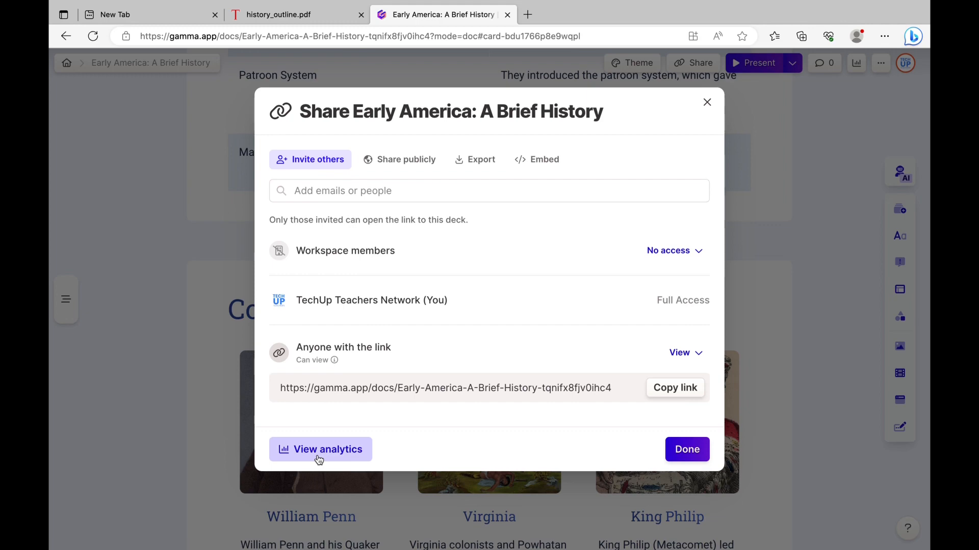
{"action": "left_click", "coordinate": [320, 449]}
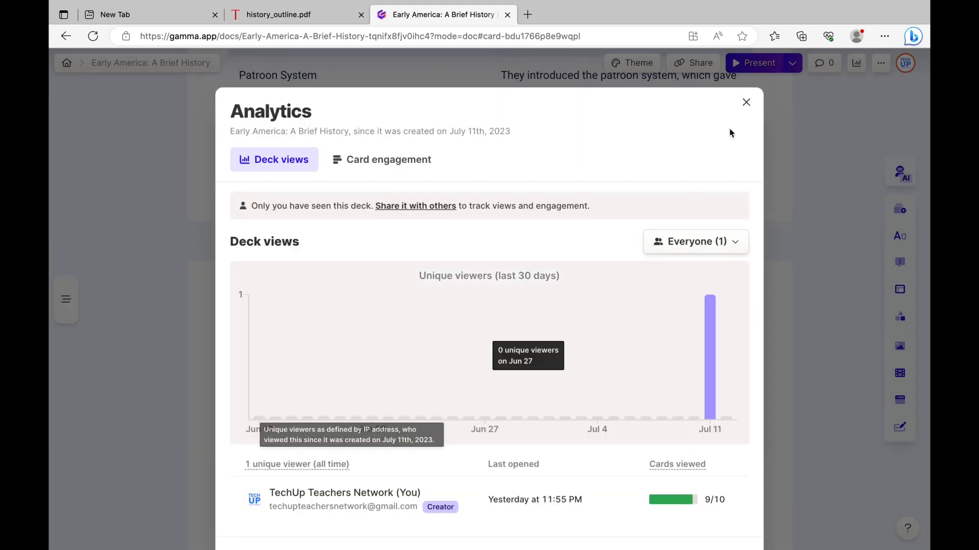
{"action": "left_click", "coordinate": [745, 102]}
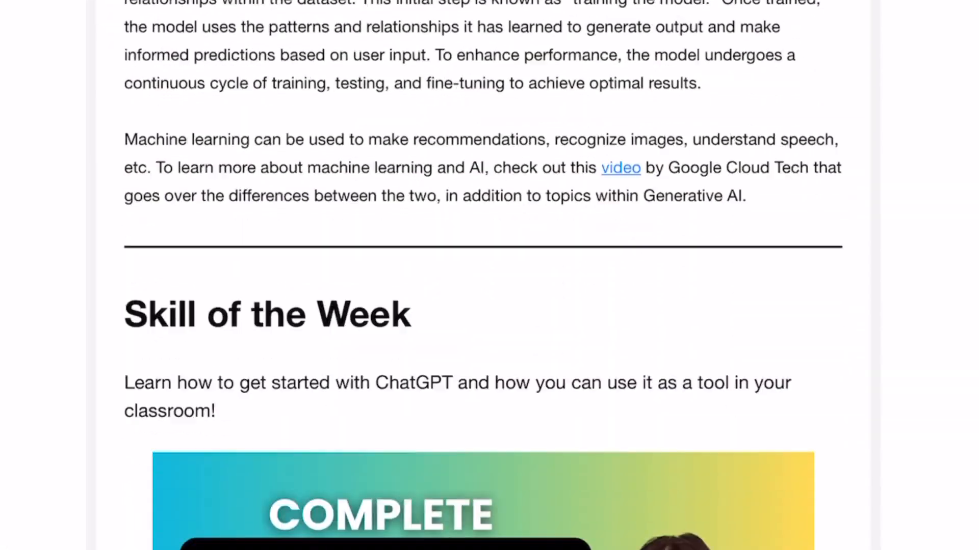
{"action": "scroll", "scroll_direction": "down", "scroll_amount": 3}
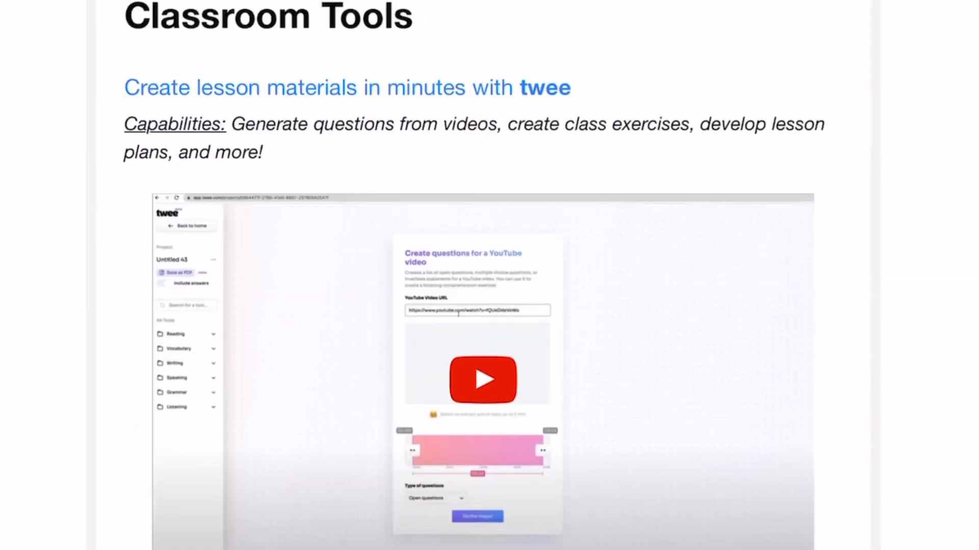
{"action": "scroll", "scroll_direction": "down", "scroll_amount": 3}
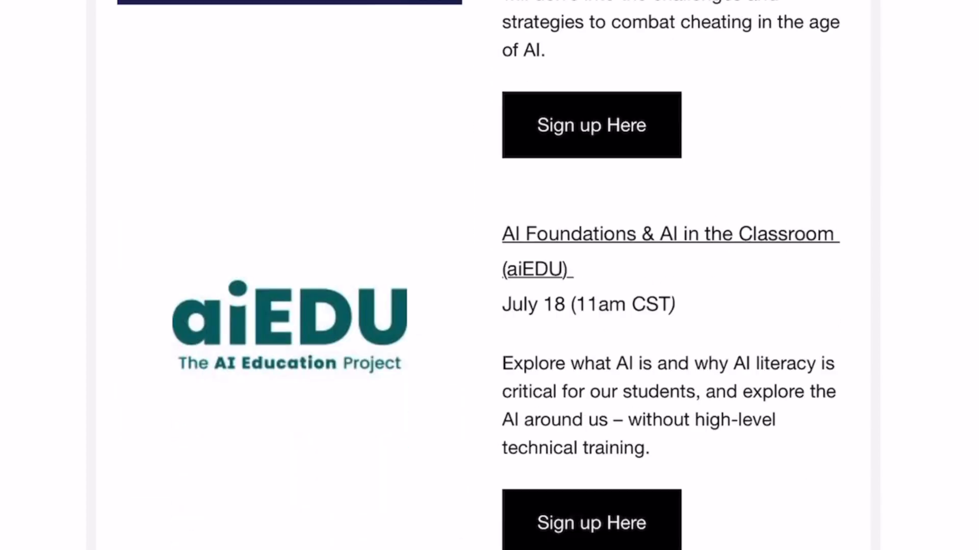